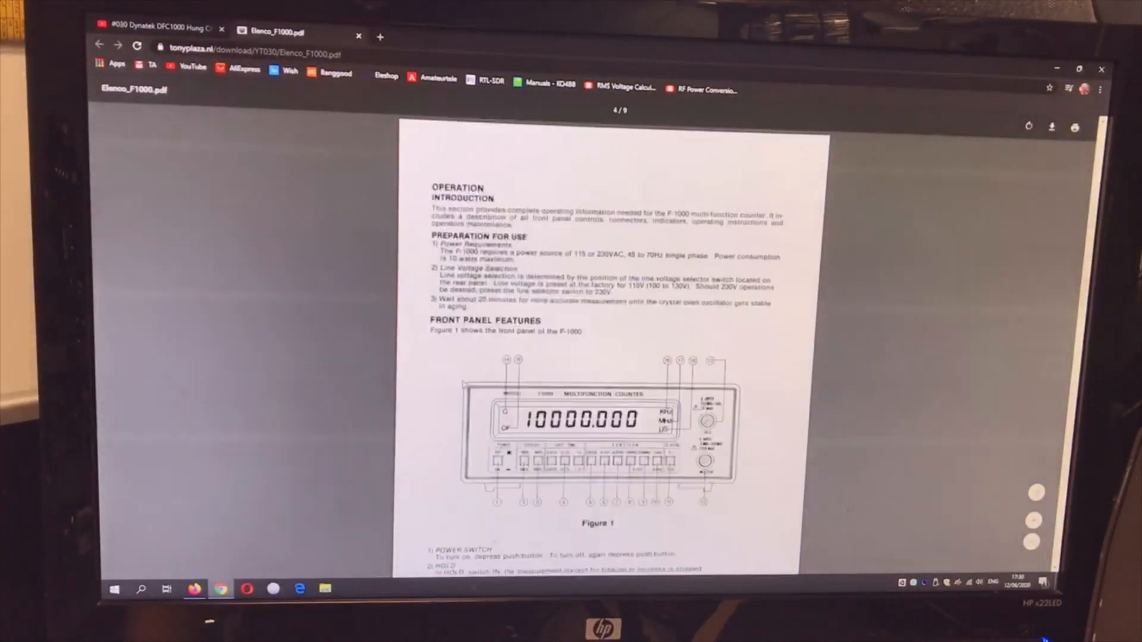
scroll(down, 3)
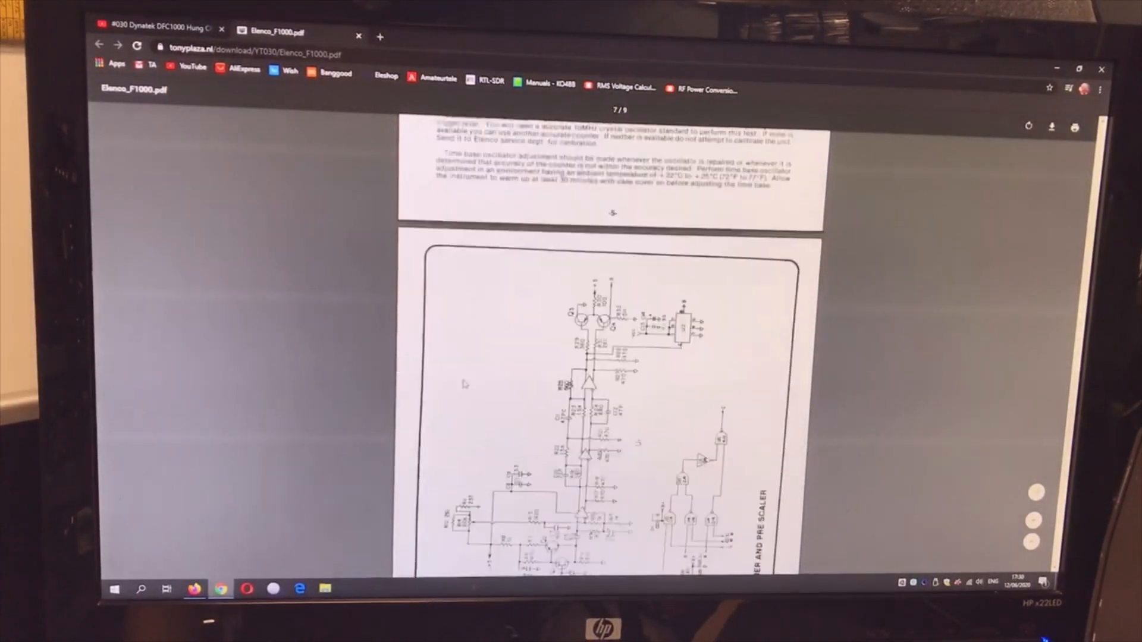
scroll(down, 3)
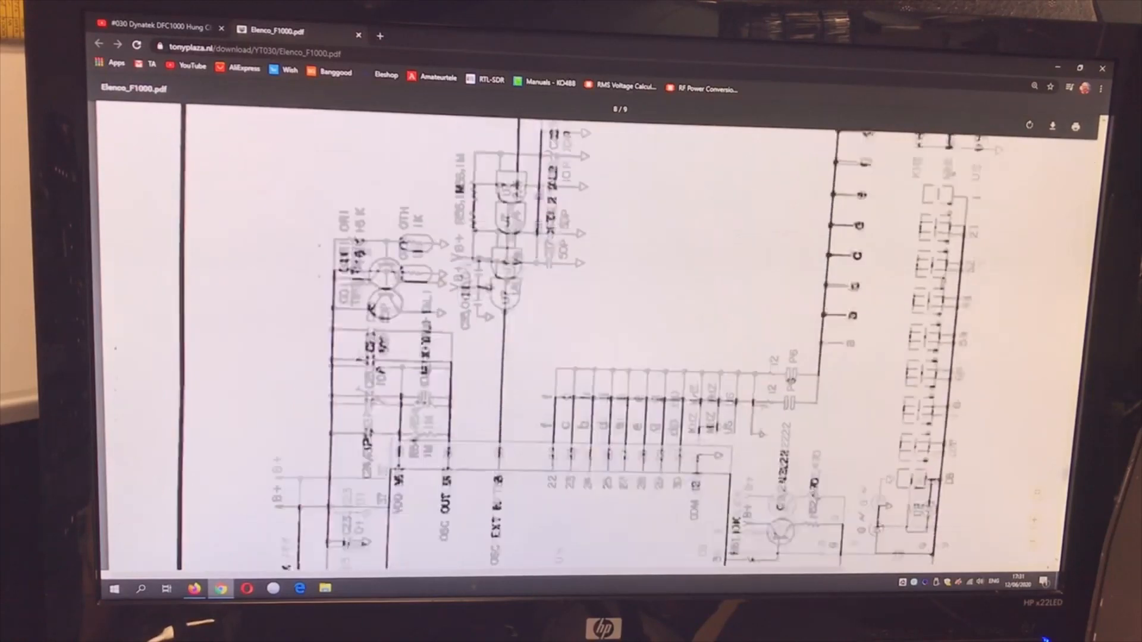
scroll(down, 3)
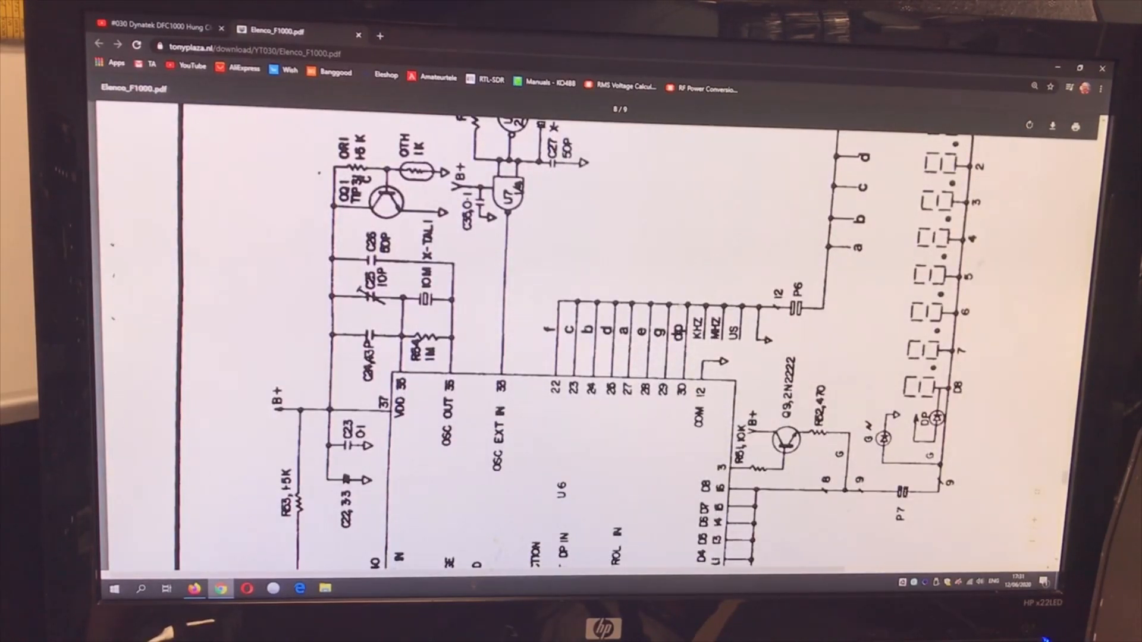